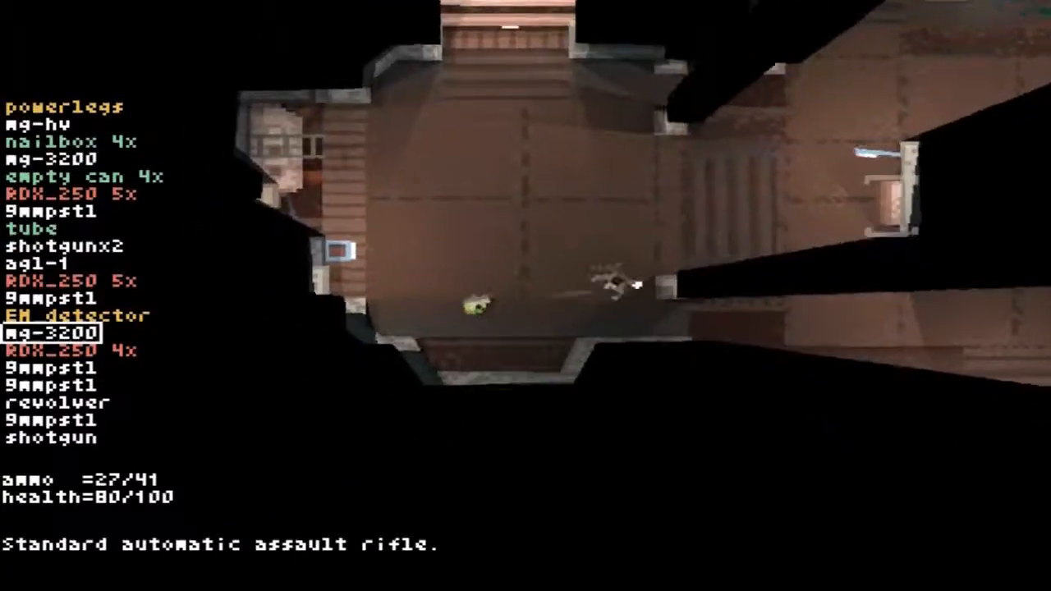
click(525, 295)
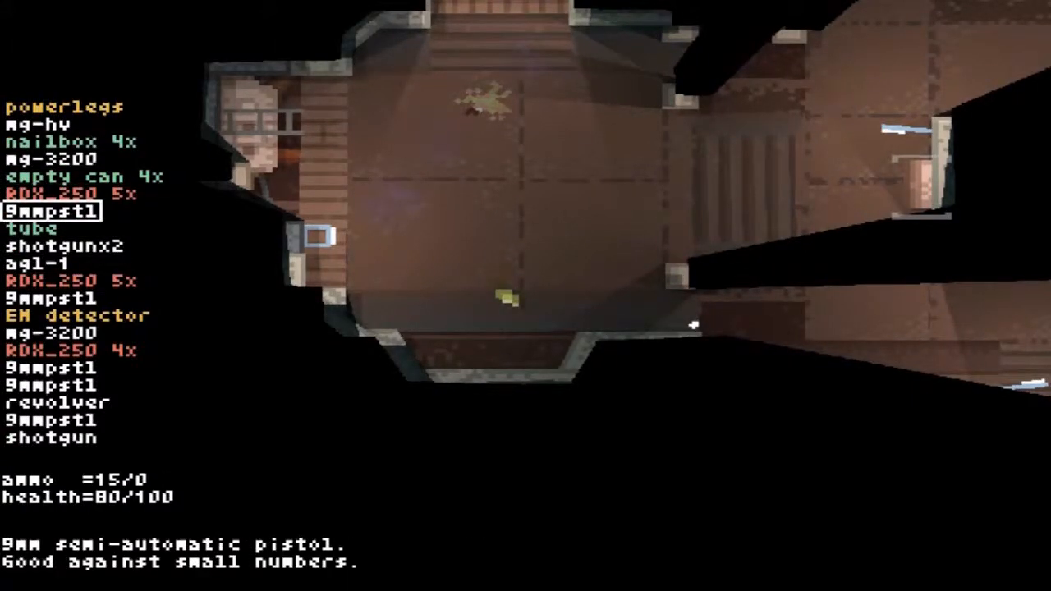
click(49, 331)
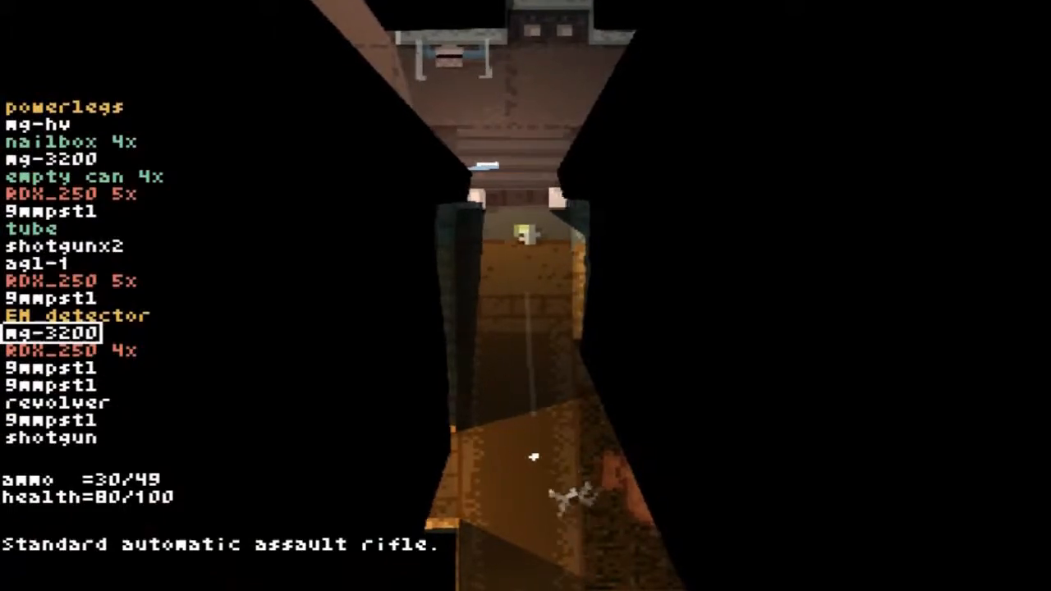
click(526, 295)
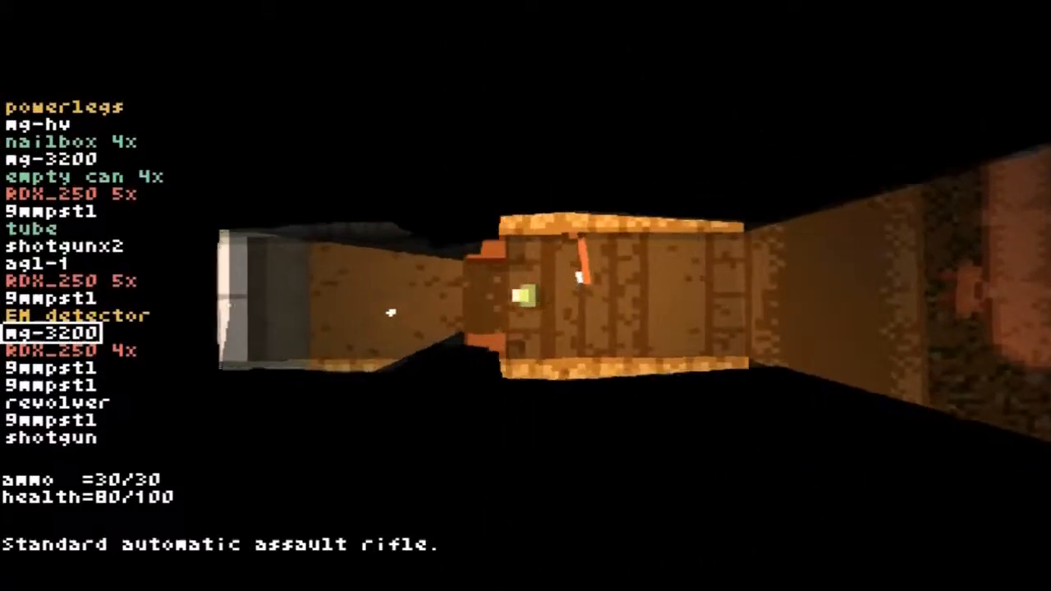
click(525, 296)
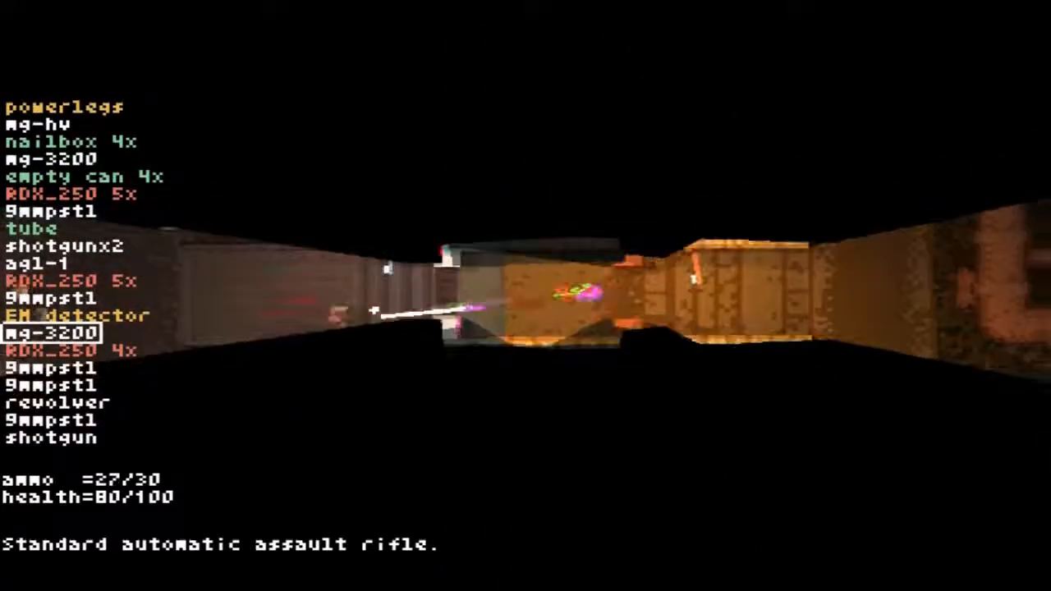